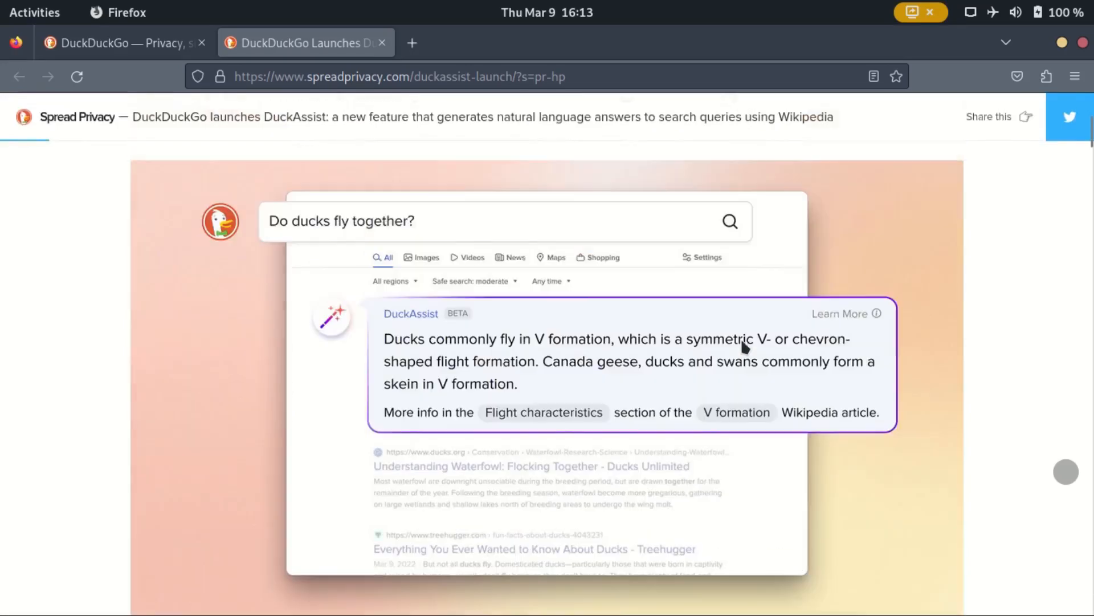
Step: Scroll the DuckAssist launch article down past the intro to the Antarctica search screenshot
{"action": "scroll", "scroll_direction": "down", "scroll_amount": 3}
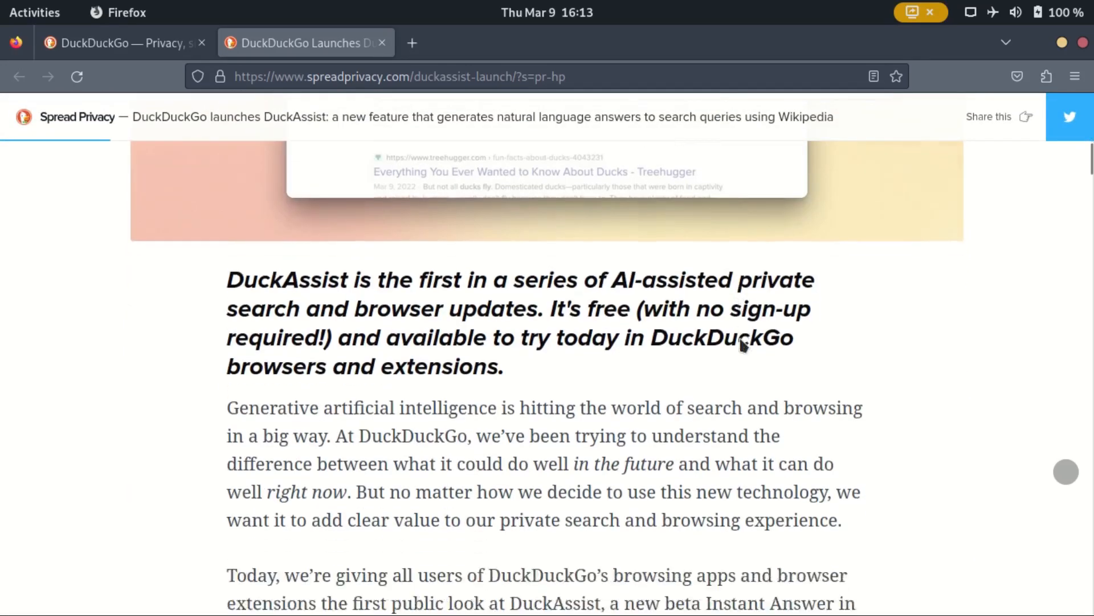
{"action": "scroll", "scroll_direction": "down", "scroll_amount": 3}
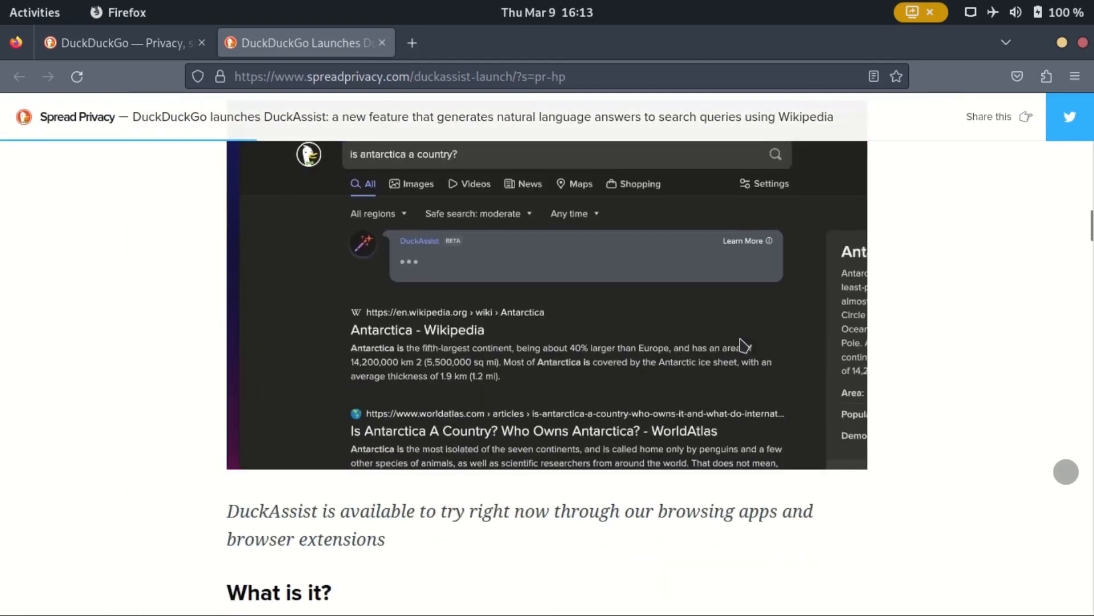
Step: Switch to the DuckDuckGo home tab and reopen the DuckAssist launch article from it
{"action": "left_click", "coordinate": [112, 42]}
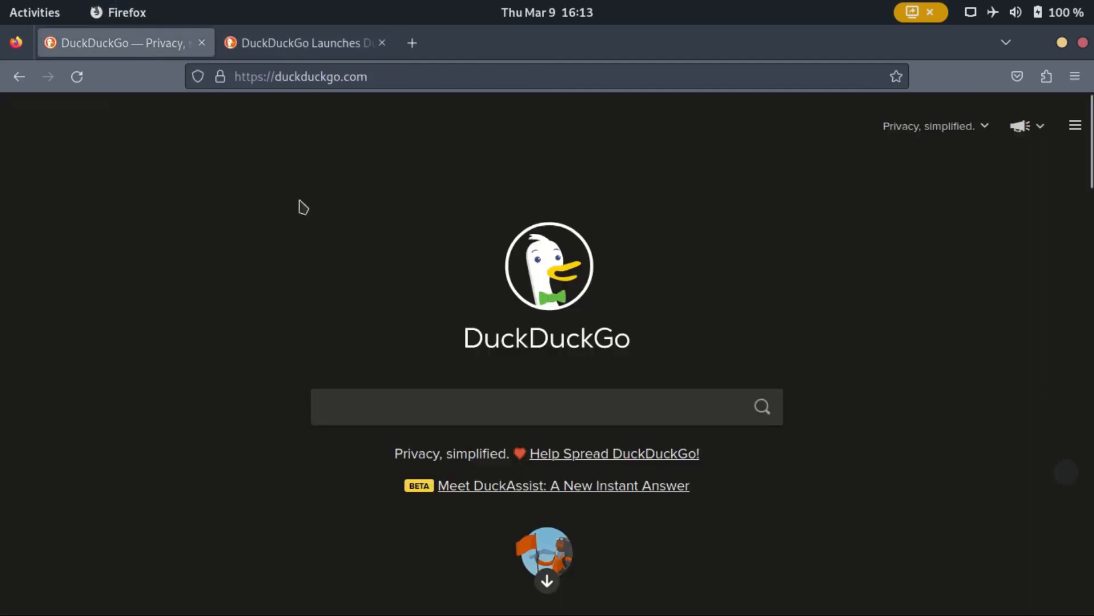
{"action": "left_click", "coordinate": [546, 407]}
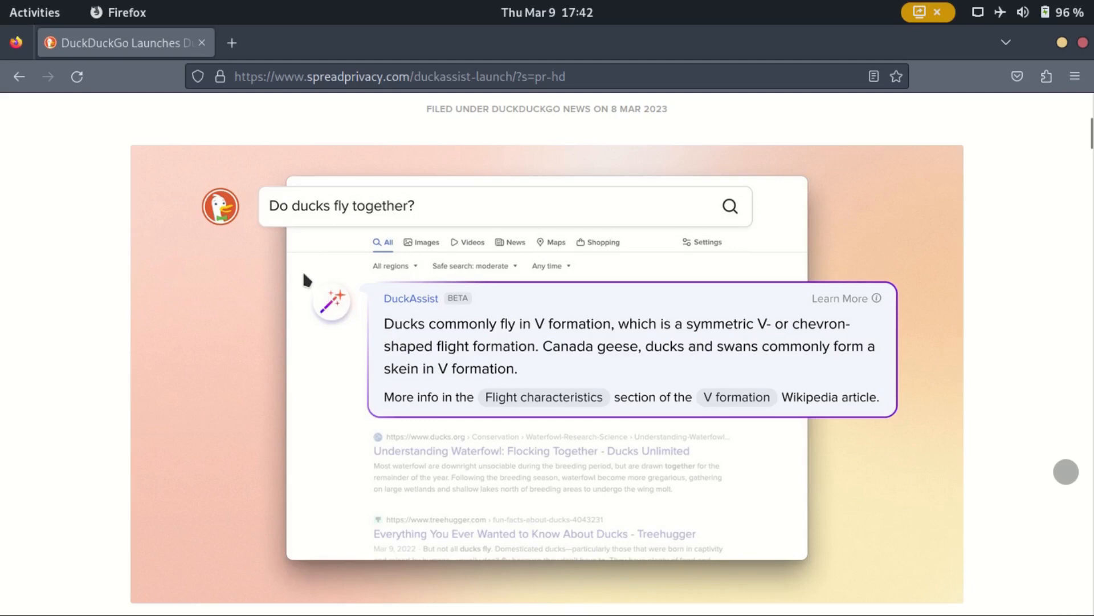
{"action": "mouse_move", "coordinate": [356, 271]}
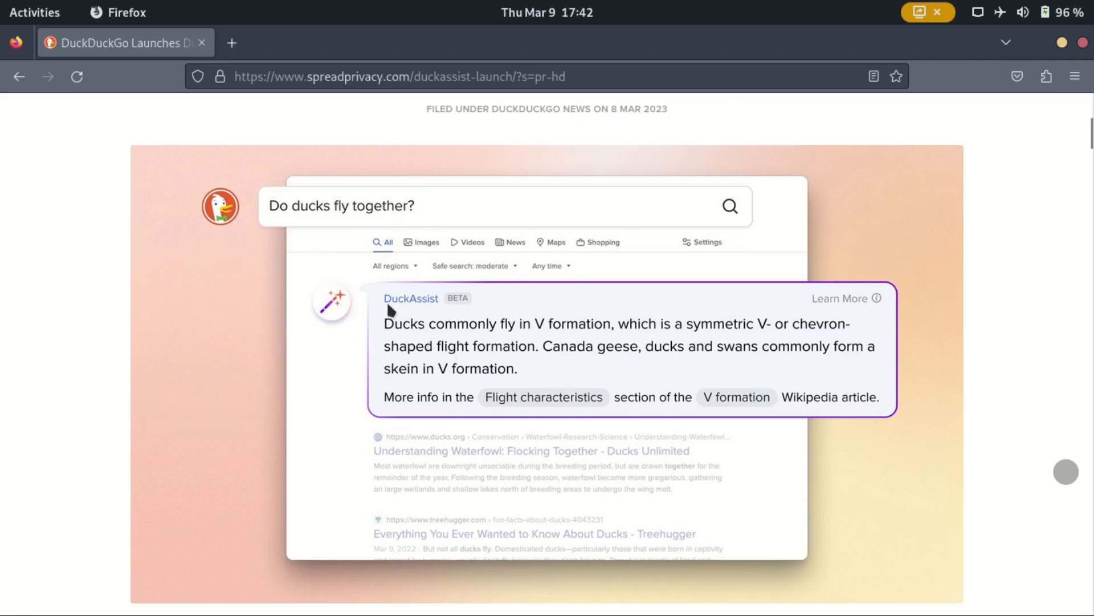
{"action": "mouse_move", "coordinate": [639, 419]}
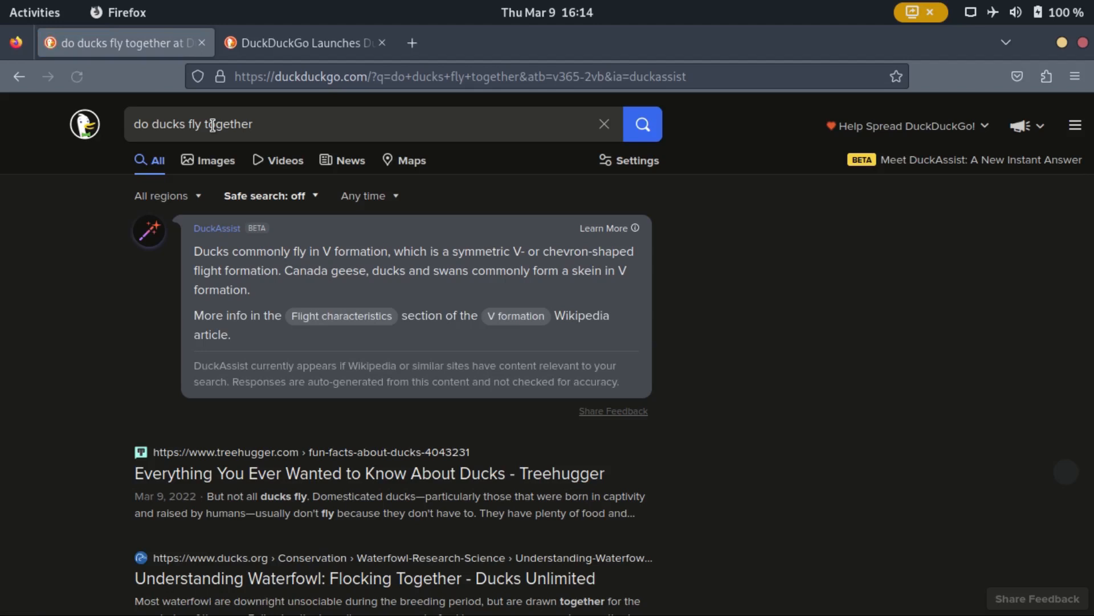
{"action": "mouse_move", "coordinate": [188, 239]}
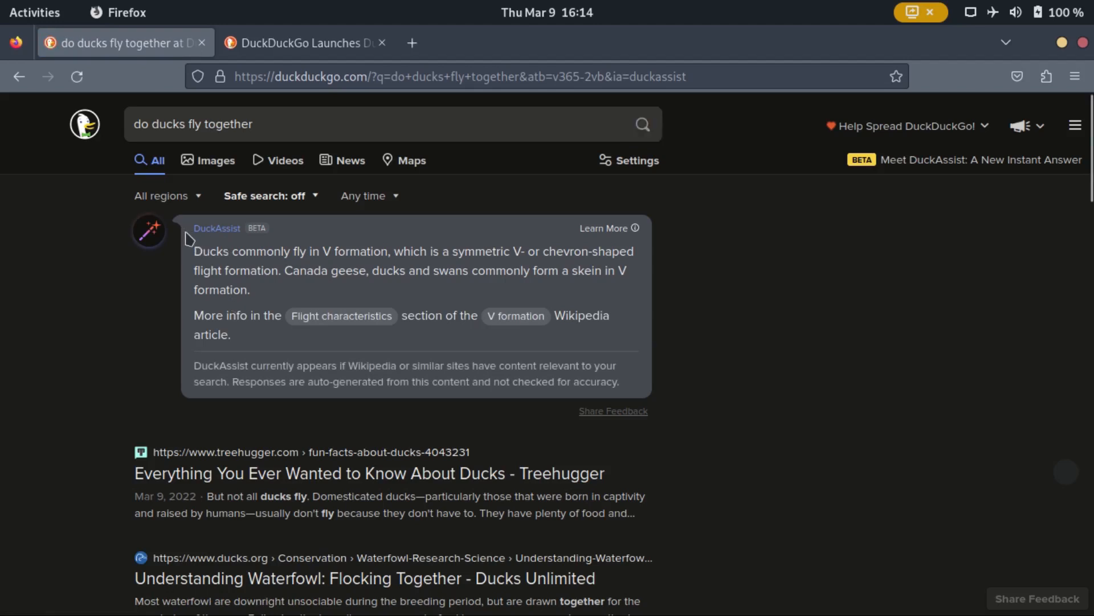
{"action": "mouse_move", "coordinate": [589, 286]}
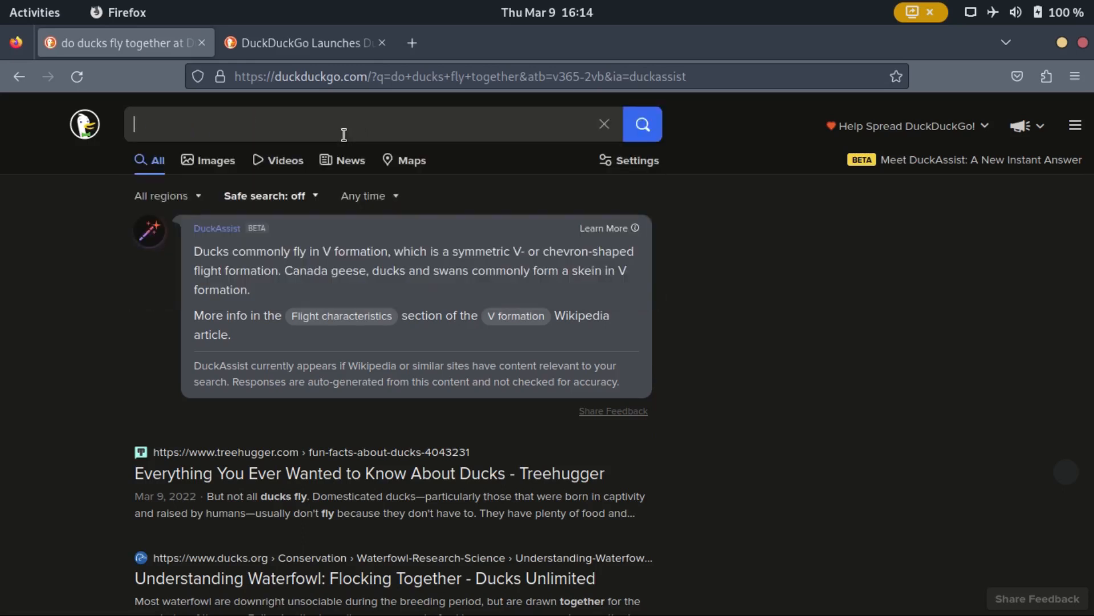
Step: Search 'is antarctica a country' and then 'who is elon musk' to get DuckAssist answers
{"action": "type", "text": "is antarctica a country"}
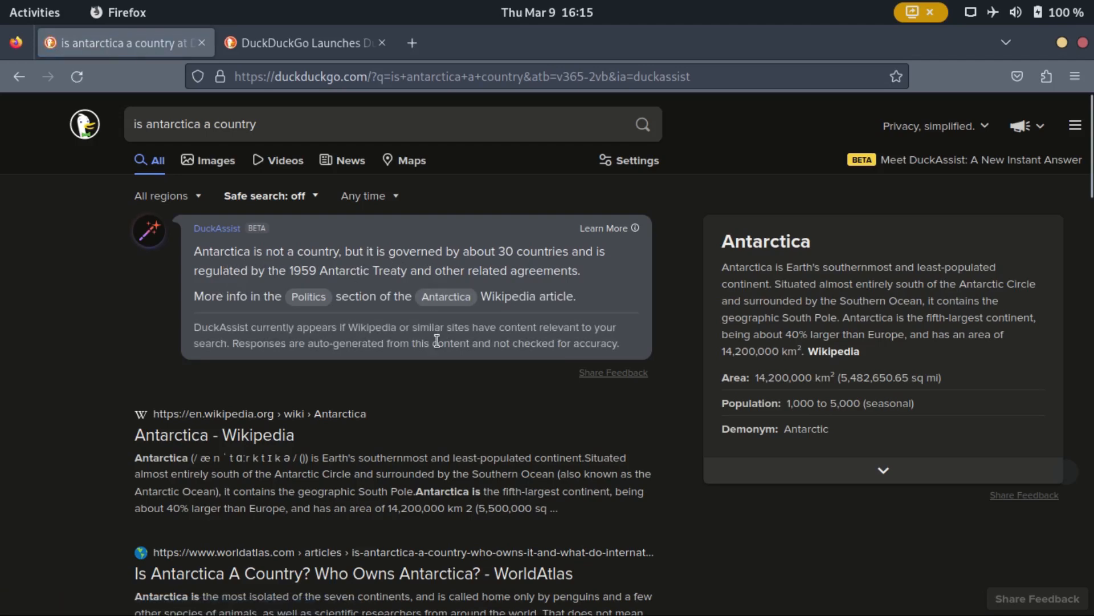
{"action": "type", "text": "who is elon musk"}
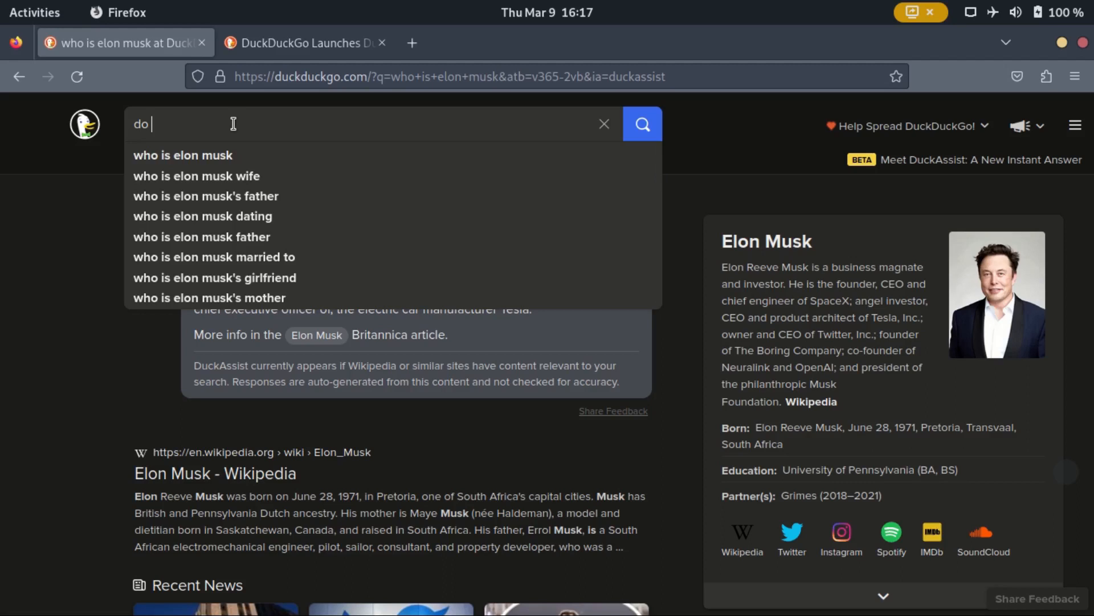
Step: Run a new search and ask DuckAssist to answer from the results box
{"action": "type", "text": "horses"}
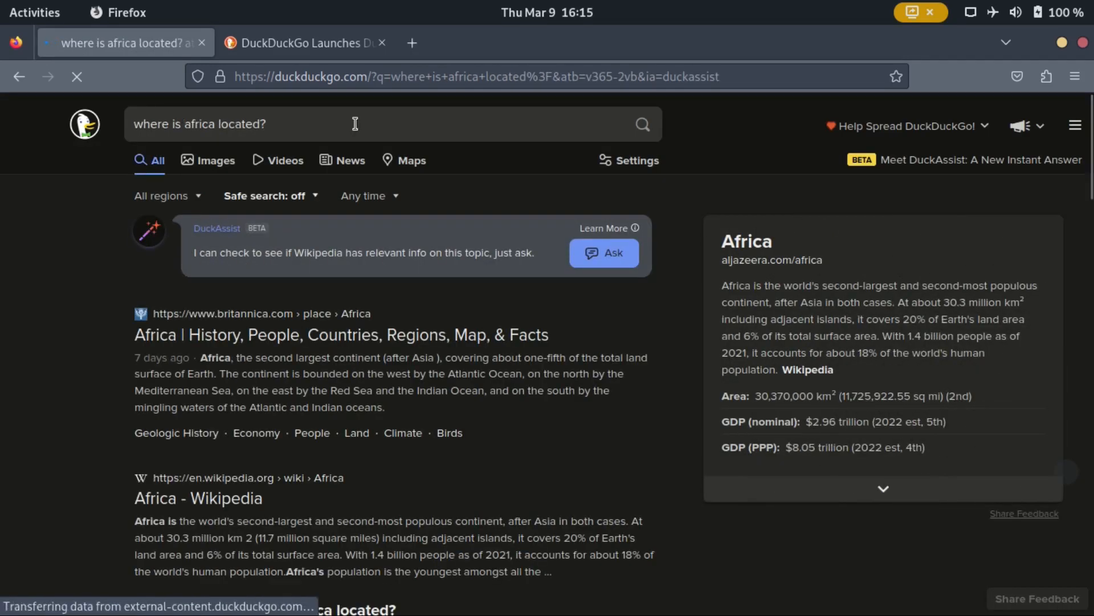
{"action": "left_click", "coordinate": [604, 253]}
{"action": "type", "text": "is taiwan part of china?"}
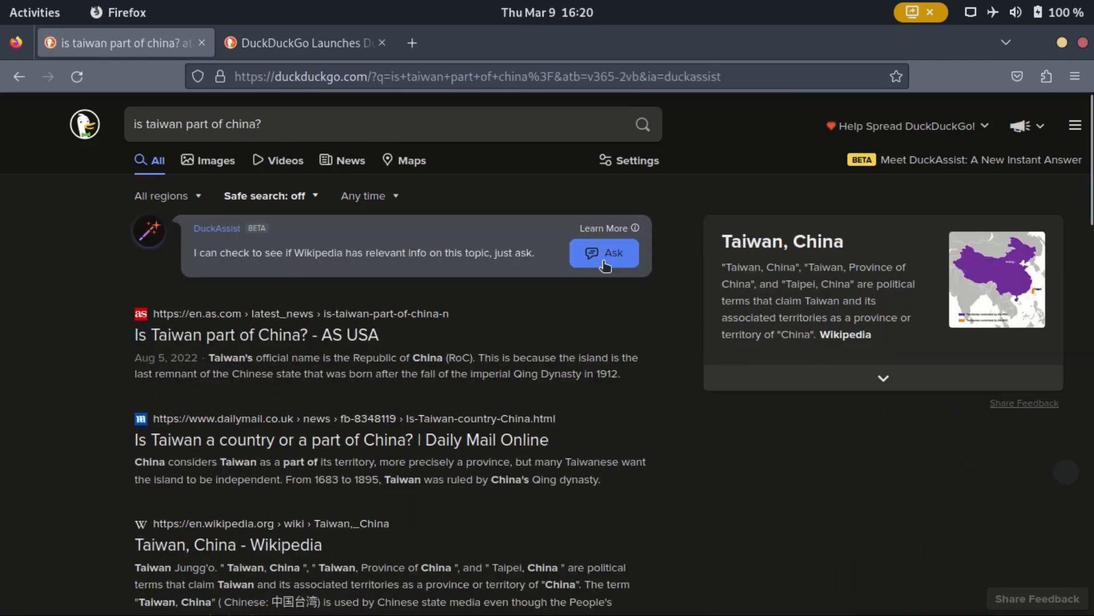
Step: Ask DuckAssist to answer the Taiwan question, then begin typing the next query
{"action": "left_click", "coordinate": [604, 253]}
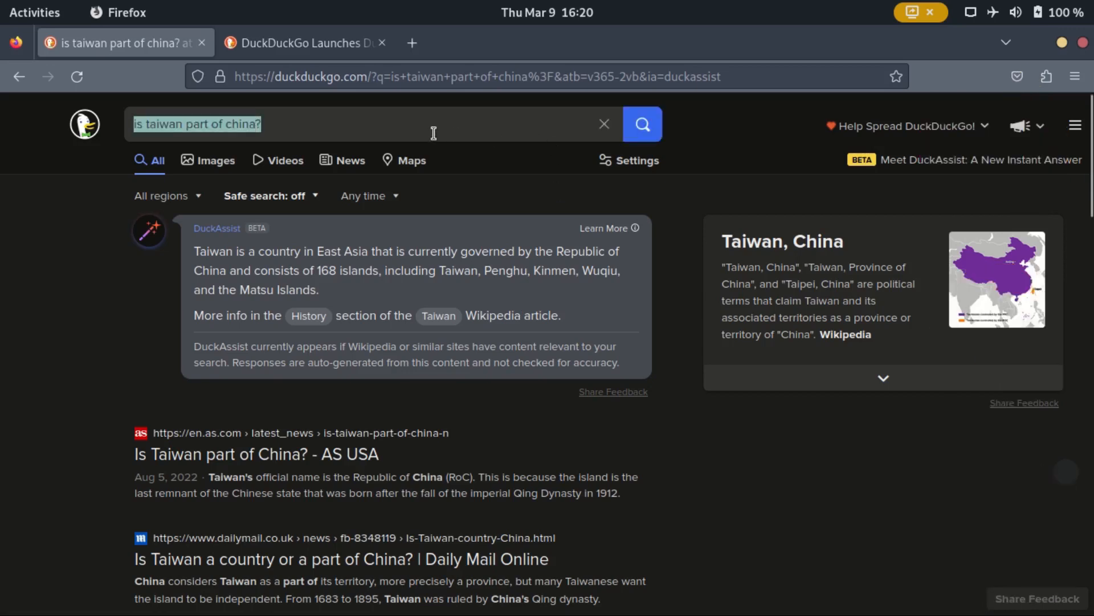
{"action": "type", "text": "how bi"}
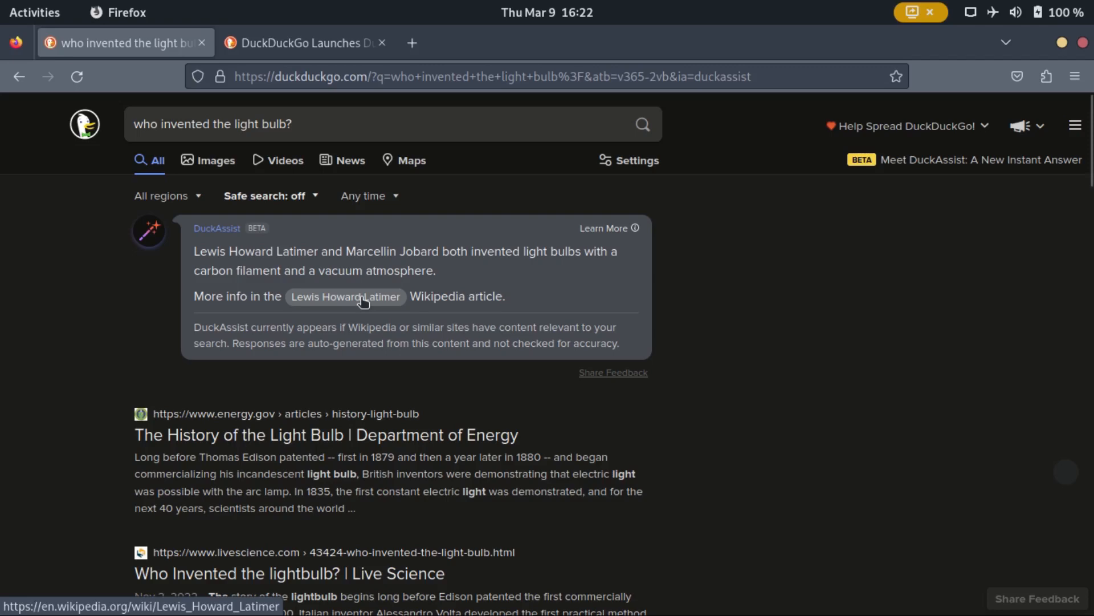
Step: Open the Lewis Howard Latimer Wikipedia source in a new tab and view it
{"action": "left_click", "coordinate": [344, 297]}
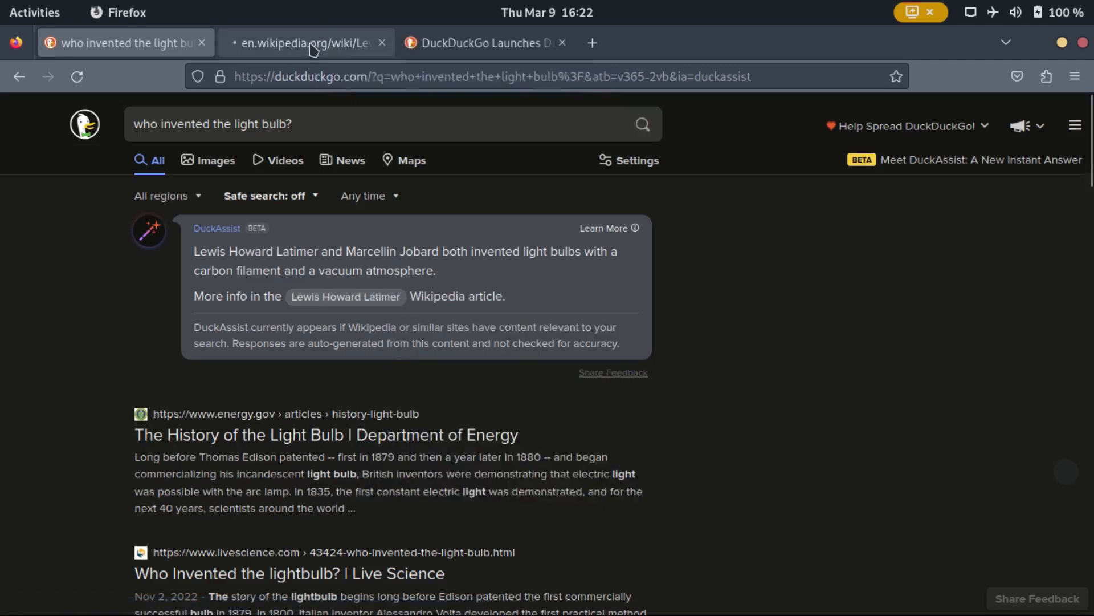
{"action": "left_click", "coordinate": [300, 42]}
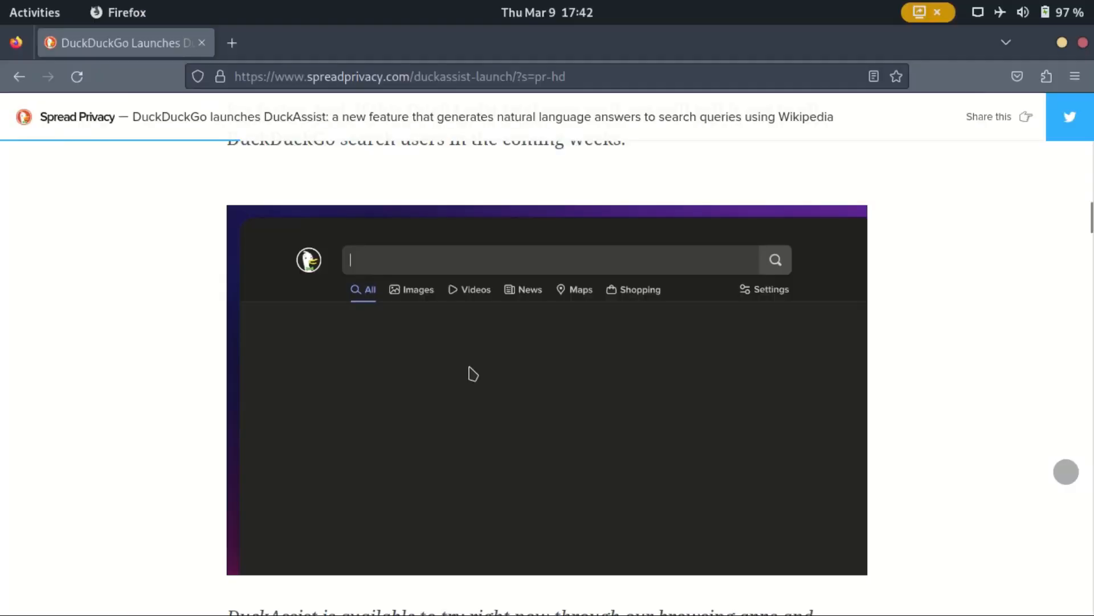
Step: Scroll the launch article down to its 'What is it?' heading
{"action": "scroll", "scroll_direction": "down", "scroll_amount": 3}
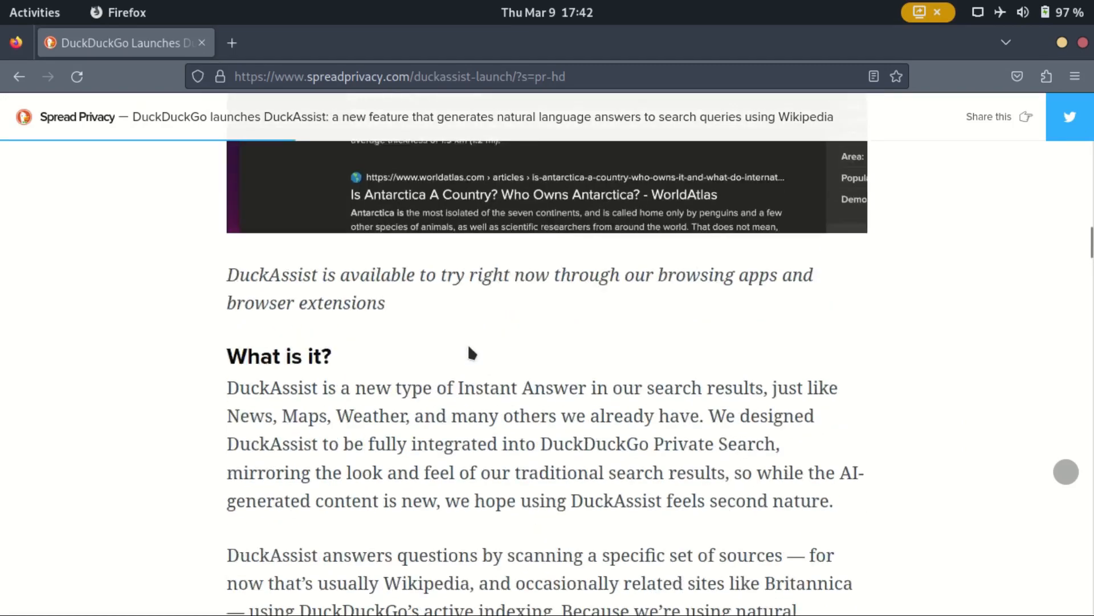